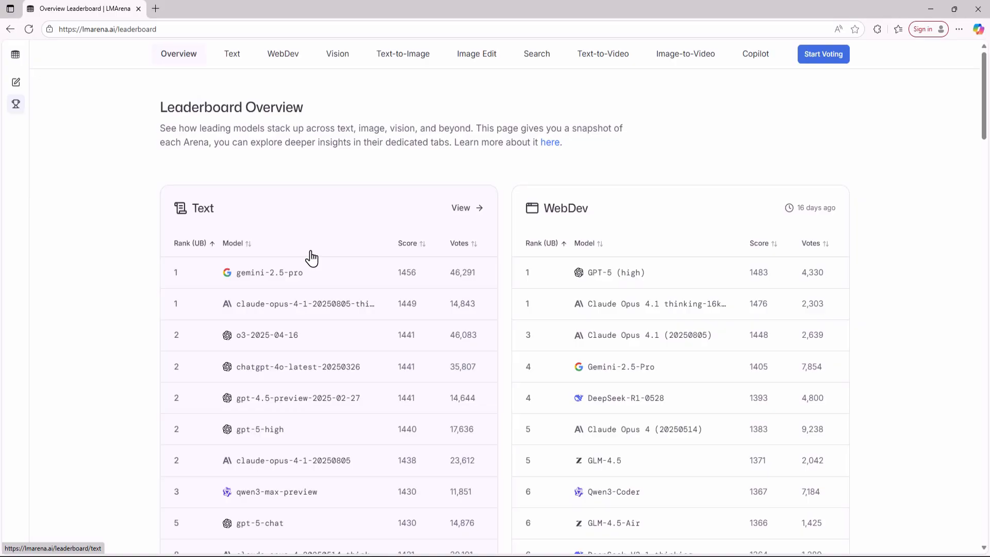
Scroll through the leaderboard, then with an image battle running bring up the Battle mode dropdown
{"action": "scroll", "scroll_direction": "down", "scroll_amount": 3}
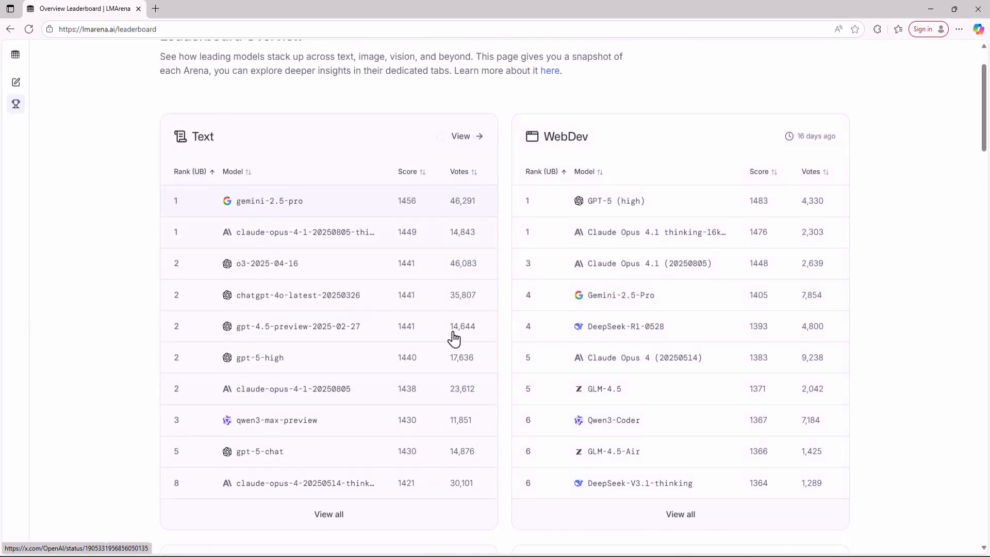
{"action": "scroll", "scroll_direction": "down", "scroll_amount": 3}
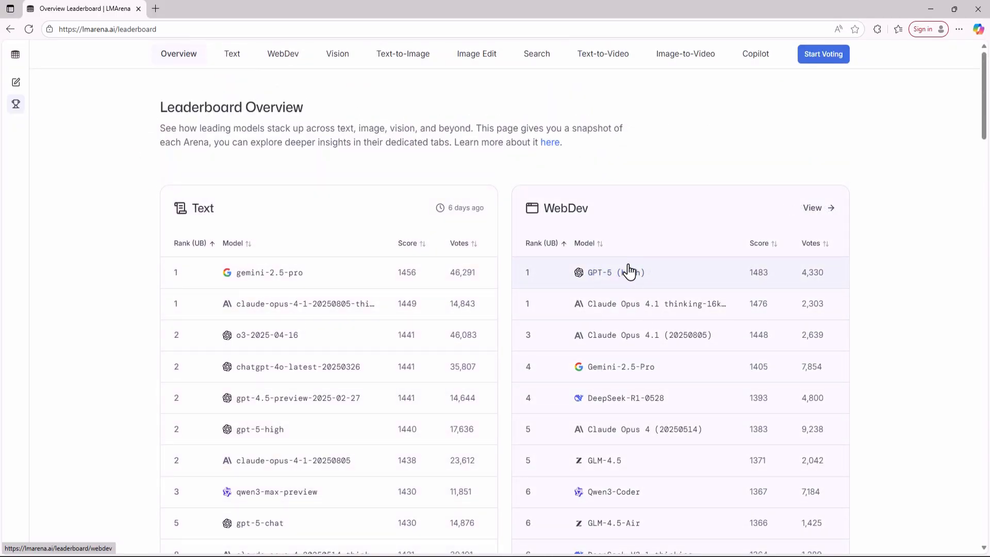
{"action": "scroll", "scroll_direction": "down", "scroll_amount": 3}
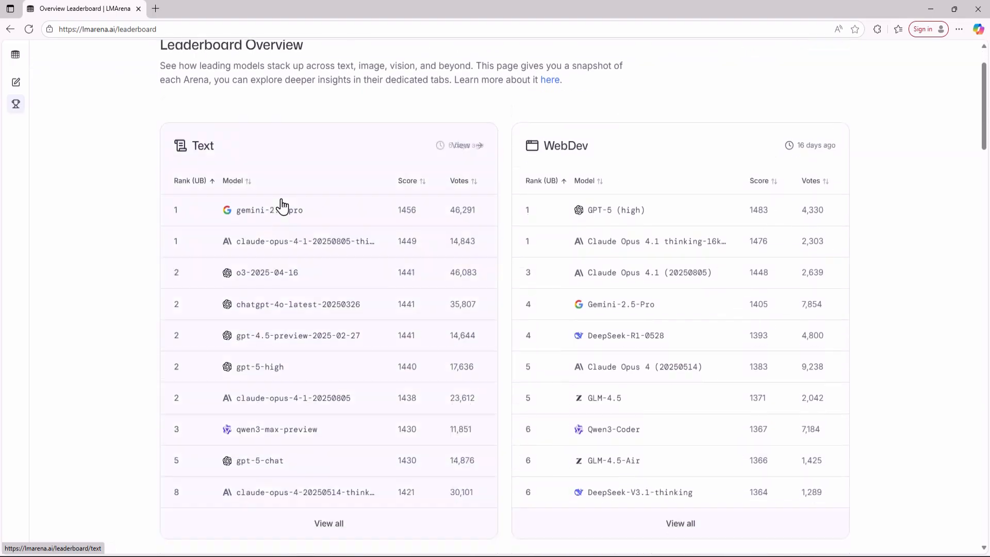
{"action": "scroll", "scroll_direction": "down", "scroll_amount": 3}
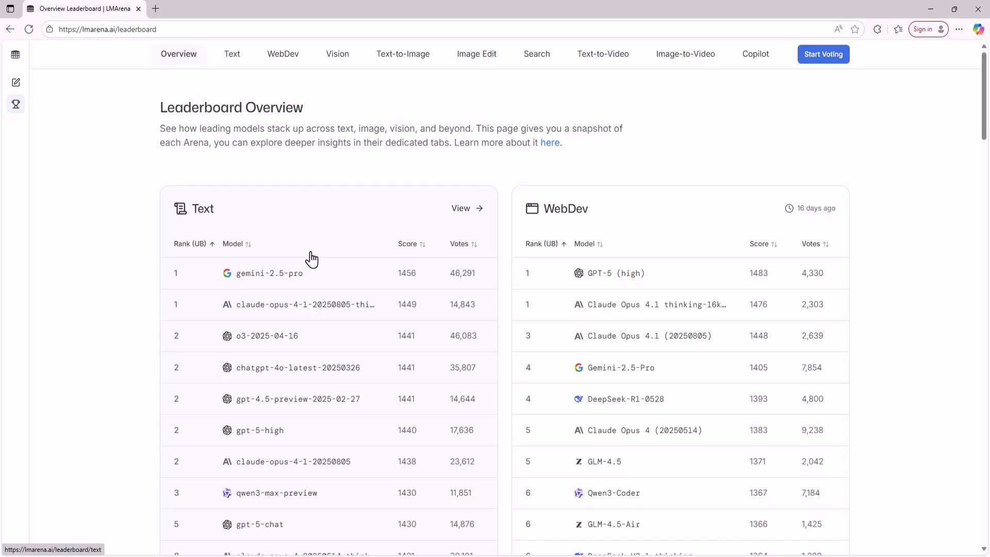
{"action": "scroll", "scroll_direction": "down", "scroll_amount": 3}
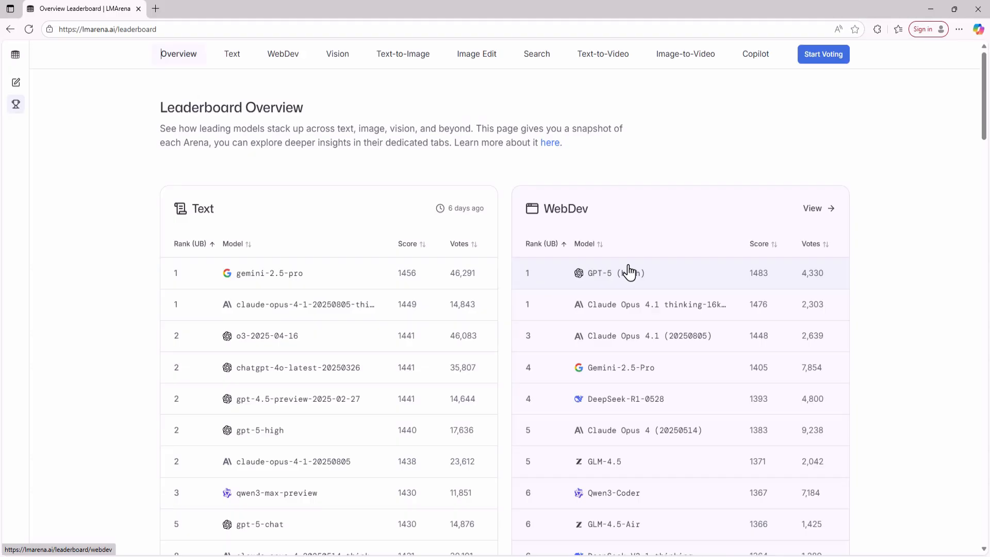
{"action": "scroll", "scroll_direction": "down", "scroll_amount": 3}
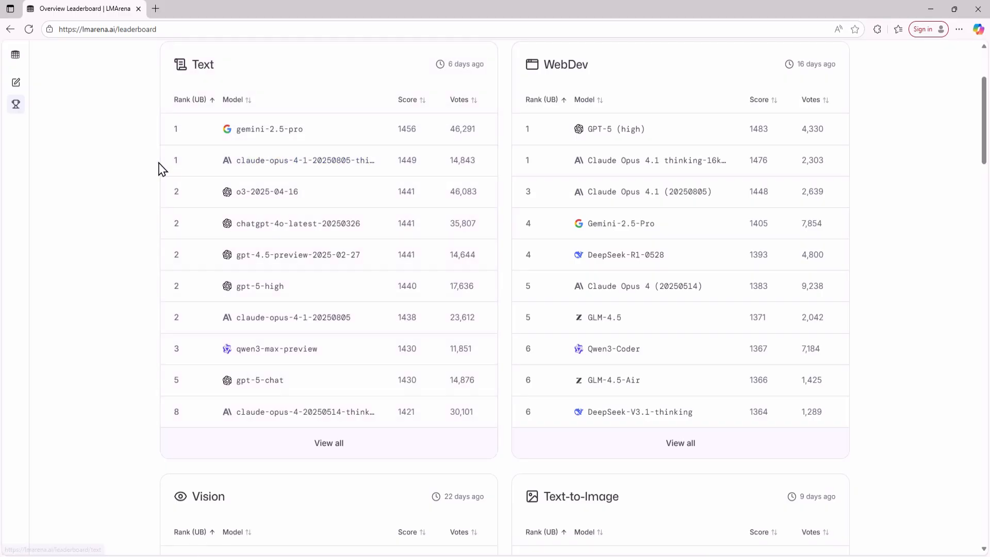
{"action": "mouse_move", "coordinate": [587, 128]}
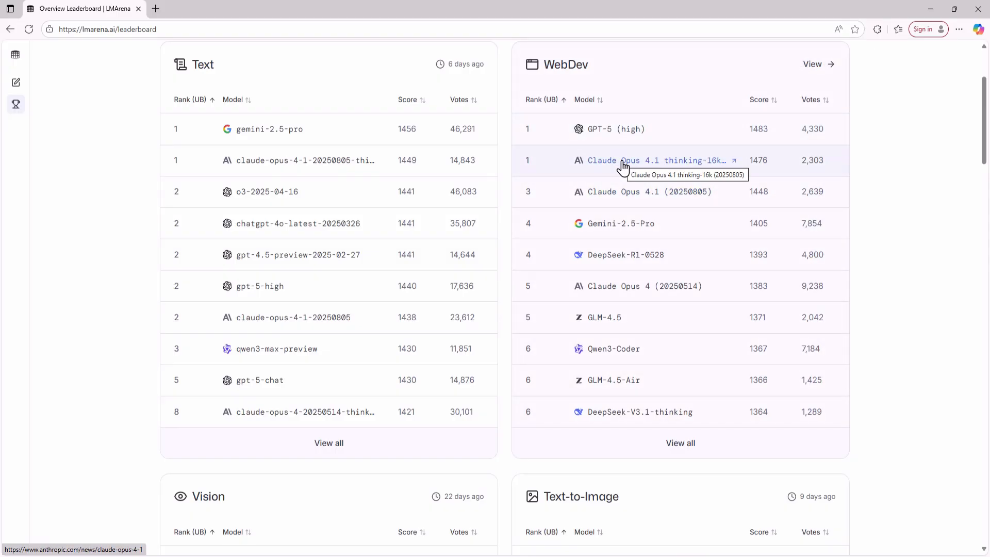
{"action": "scroll", "scroll_direction": "down", "scroll_amount": 3}
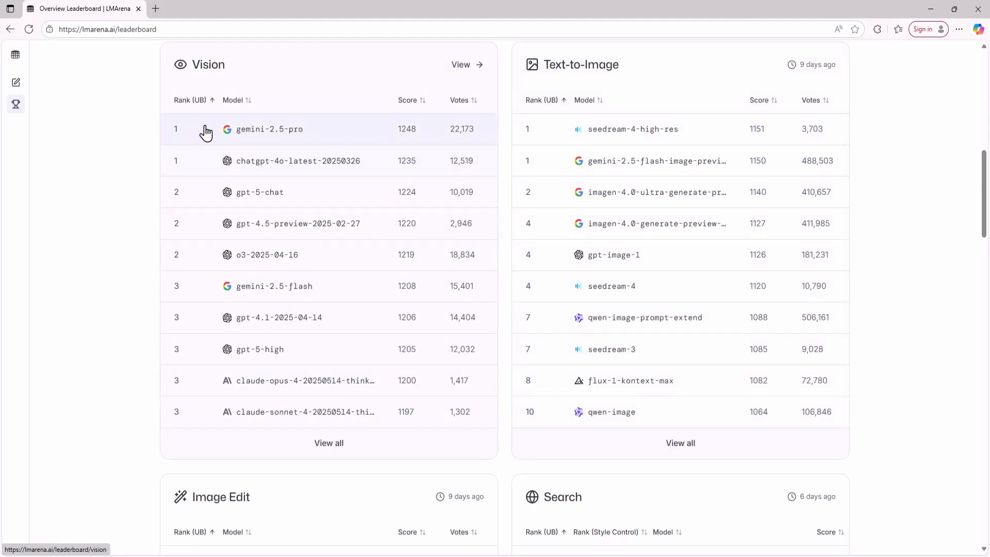
{"action": "scroll", "scroll_direction": "down", "scroll_amount": 3}
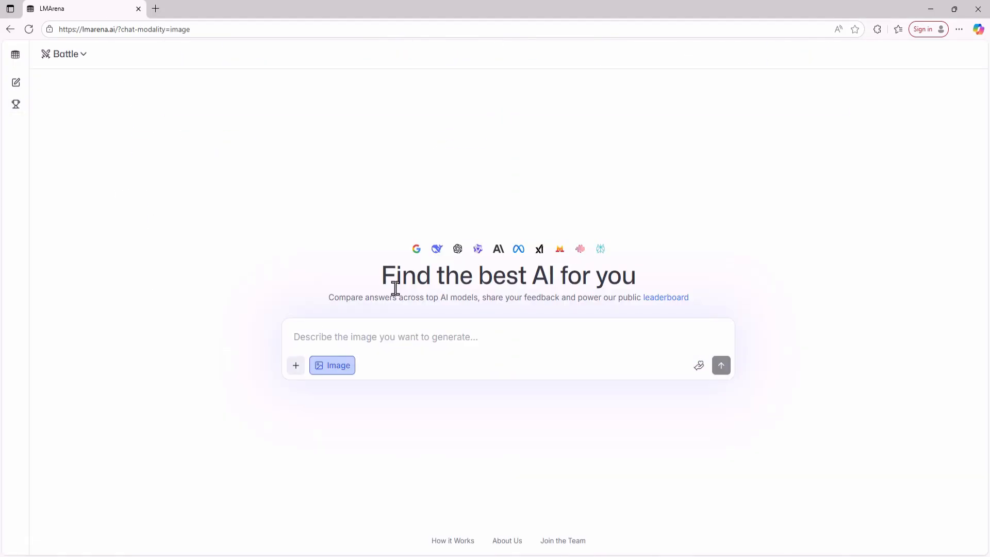
{"action": "mouse_move", "coordinate": [429, 300]}
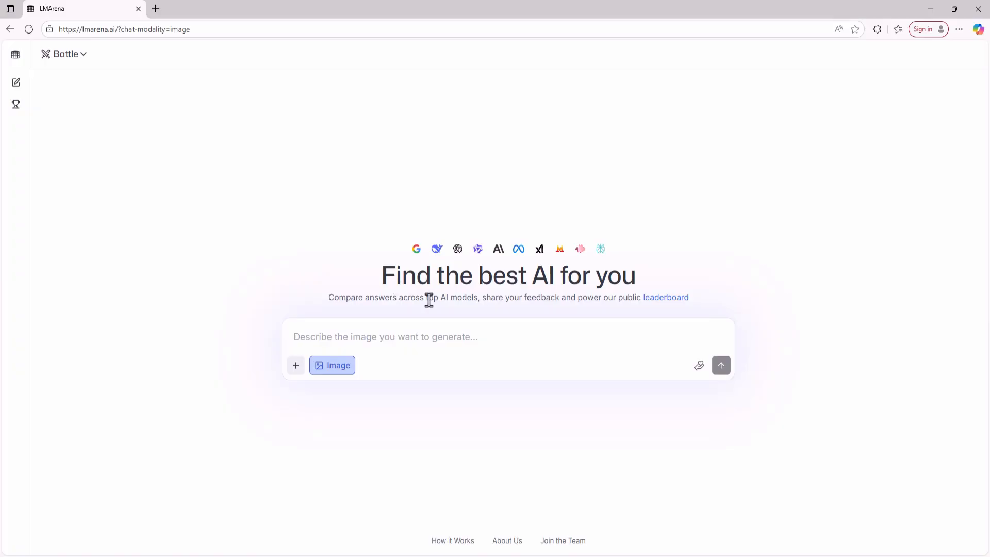
{"action": "mouse_move", "coordinate": [387, 314]}
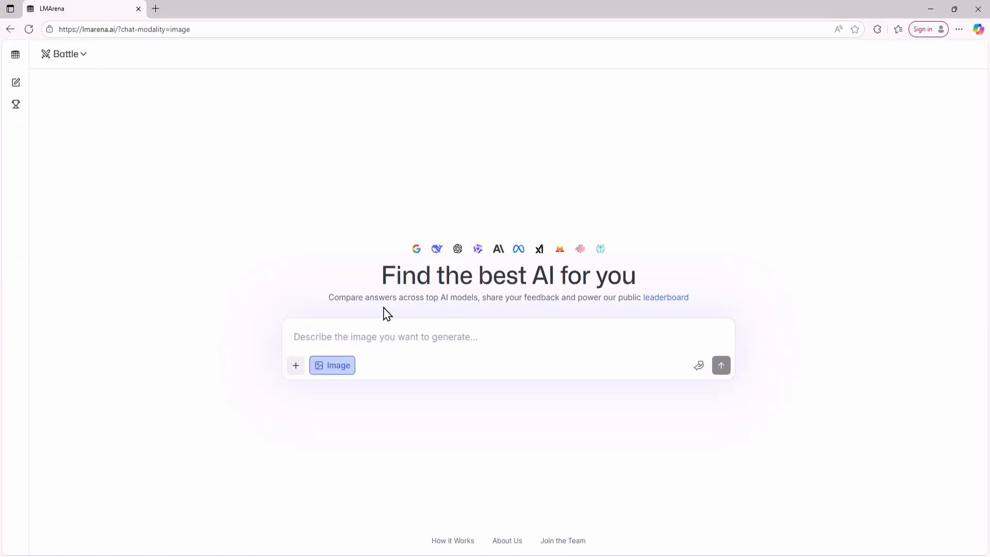
{"action": "mouse_move", "coordinate": [459, 303]}
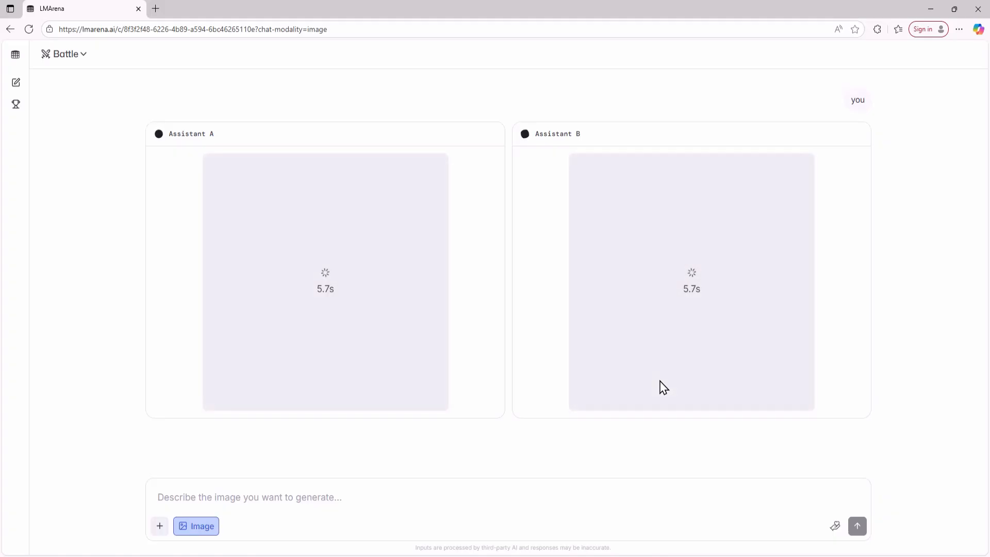
{"action": "left_click", "coordinate": [65, 53]}
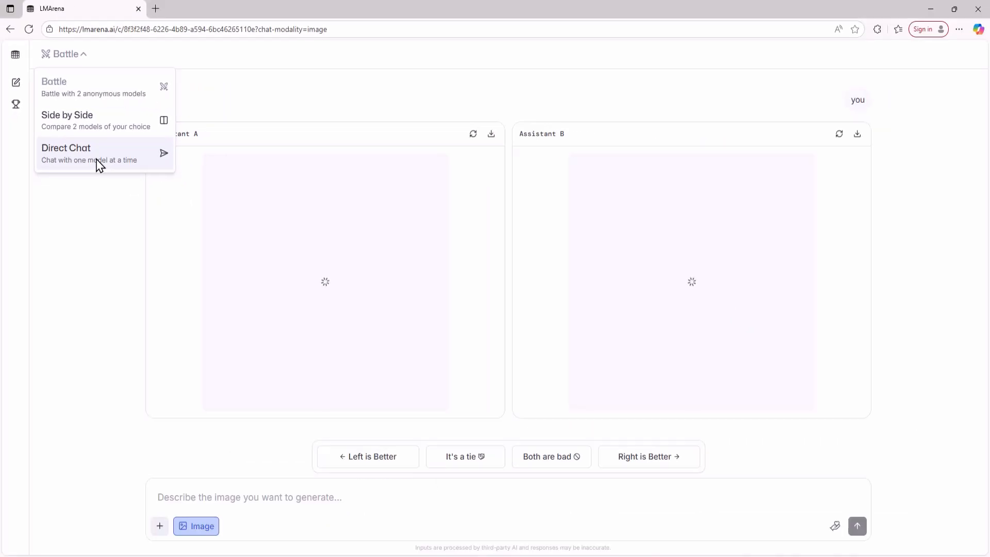
Switch to Direct Chat with gpt-5-chat and send the single-file Flappy Bird HTML request
{"action": "left_click", "coordinate": [66, 154]}
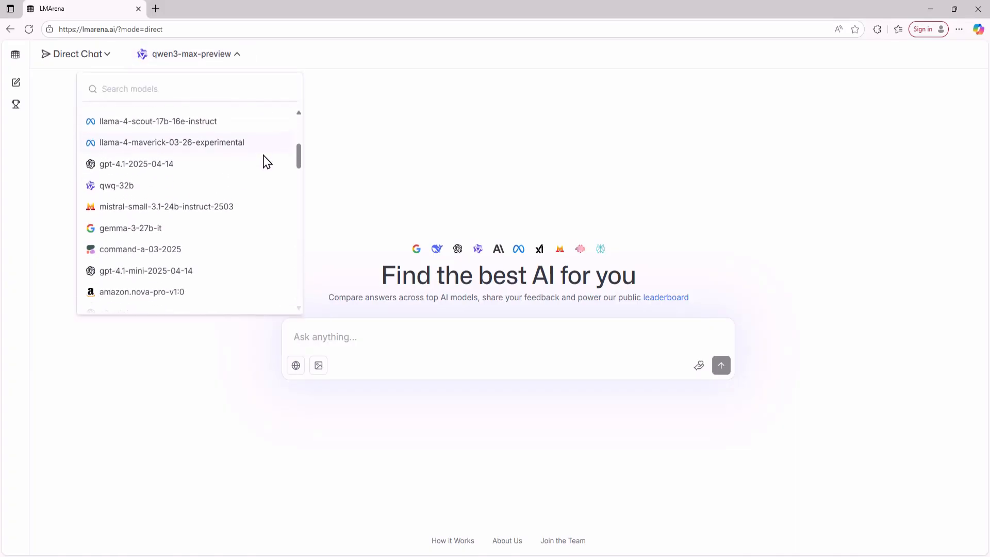
{"action": "scroll", "scroll_direction": "down", "scroll_amount": 3}
{"action": "type", "text": "Simple flappy bard game in one H T M L file"}
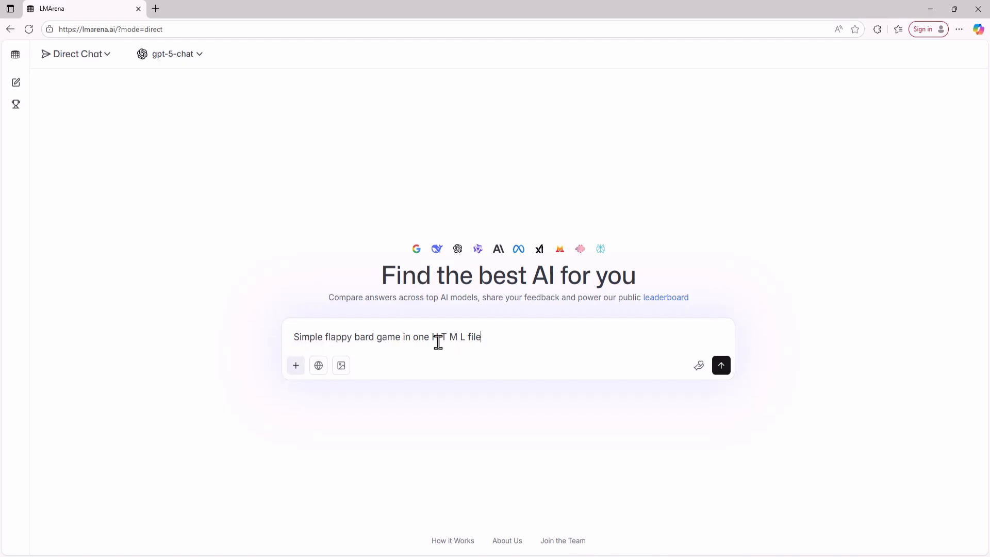
{"action": "left_click", "coordinate": [721, 365]}
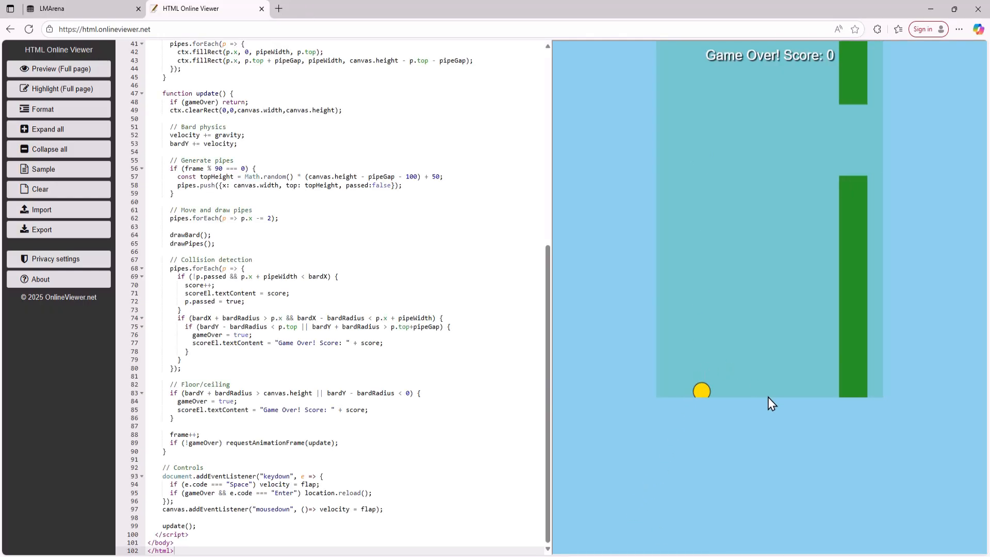
Flap the bird in the HTML Online Viewer preview to try the generated game
{"action": "left_click", "coordinate": [59, 69]}
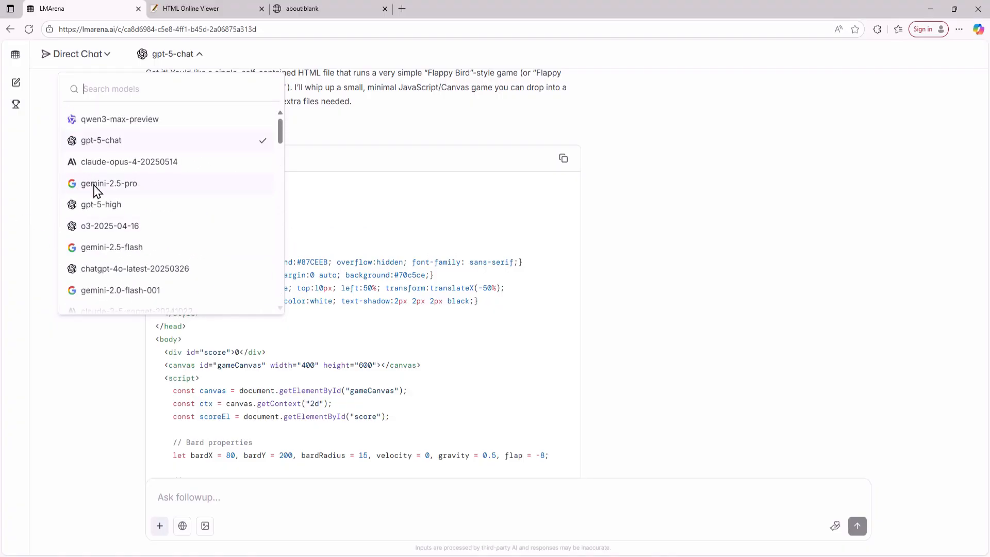
Select gemini-2.5-pro and send it the same Flappy Bird HTML prompt
{"action": "left_click", "coordinate": [108, 184]}
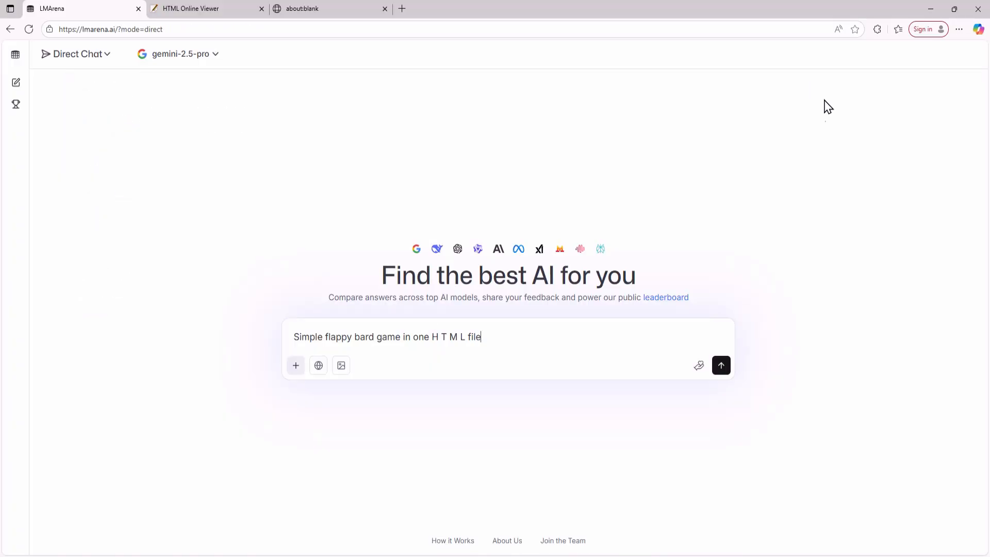
{"action": "left_click", "coordinate": [721, 365]}
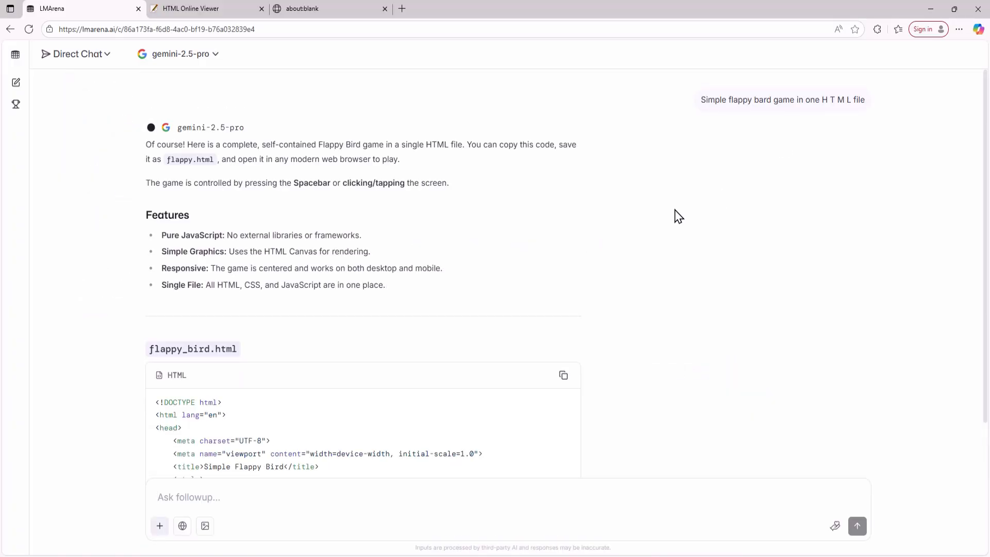
{"action": "left_click", "coordinate": [202, 9]}
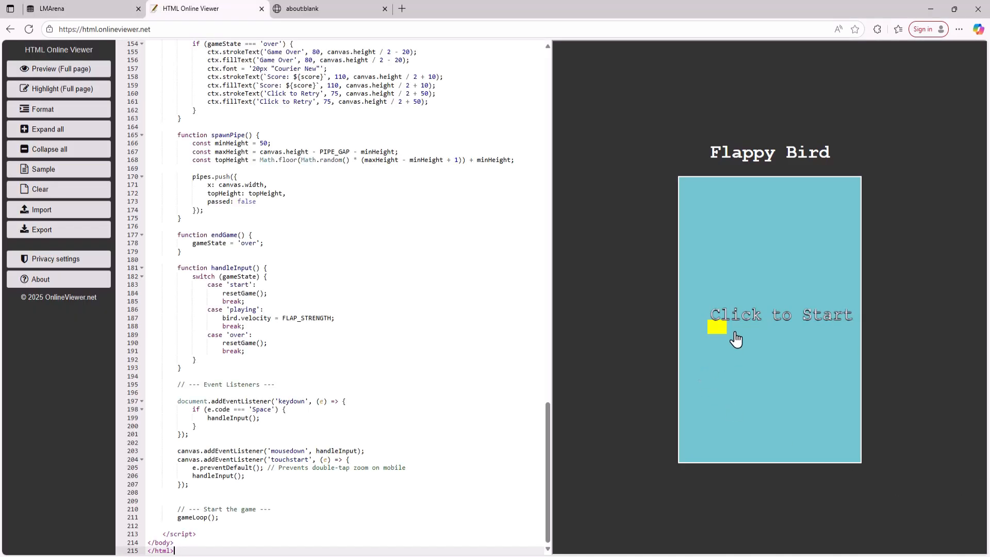
Start Gemini's Flappy Bird in the viewer preview and retry after Game Over
{"action": "left_click", "coordinate": [736, 338]}
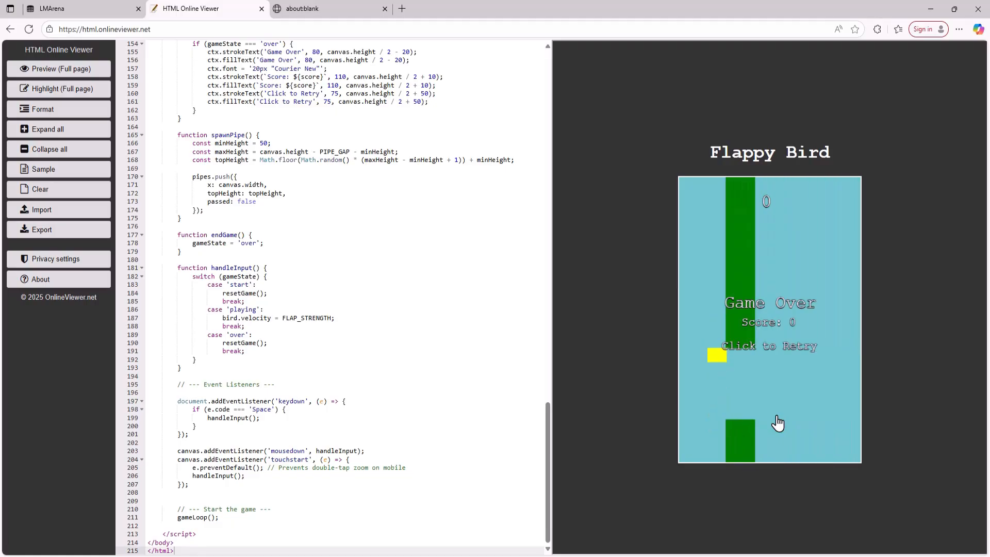
{"action": "left_click", "coordinate": [75, 8]}
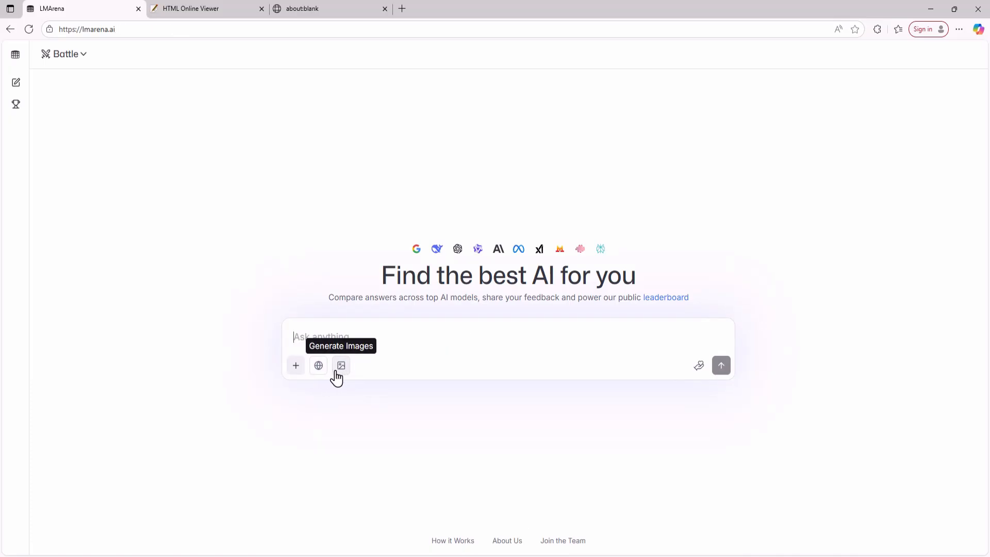
{"action": "mouse_move", "coordinate": [350, 373]}
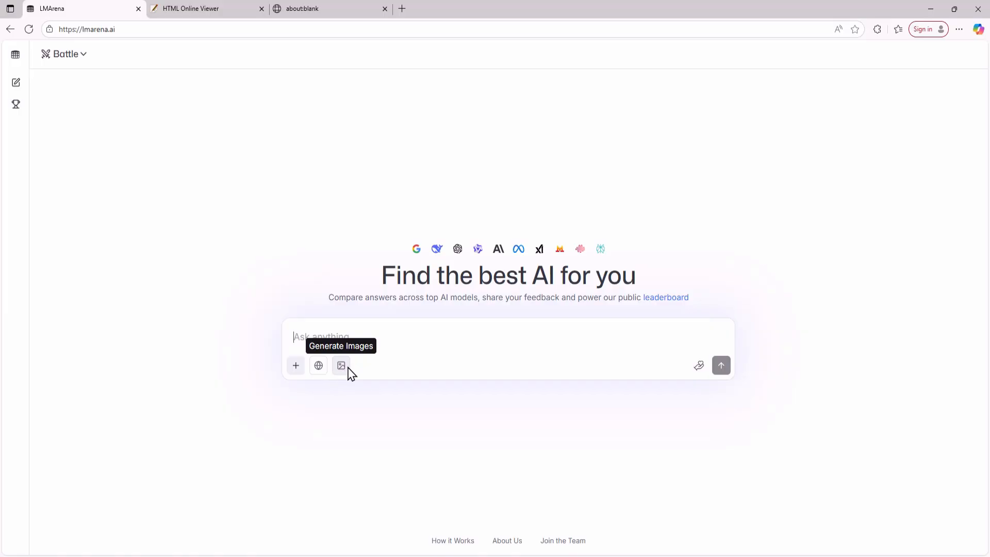
Enable Image mode, choose Direct Chat, and select imagen-4.0-ultra-generate-preview-06-06 as the model
{"action": "left_click", "coordinate": [341, 365]}
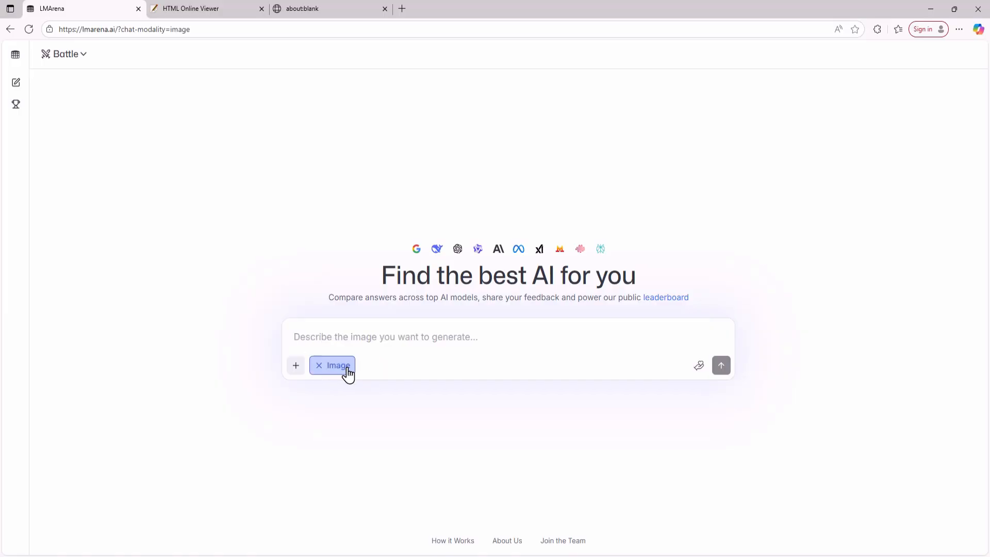
{"action": "left_click", "coordinate": [64, 54]}
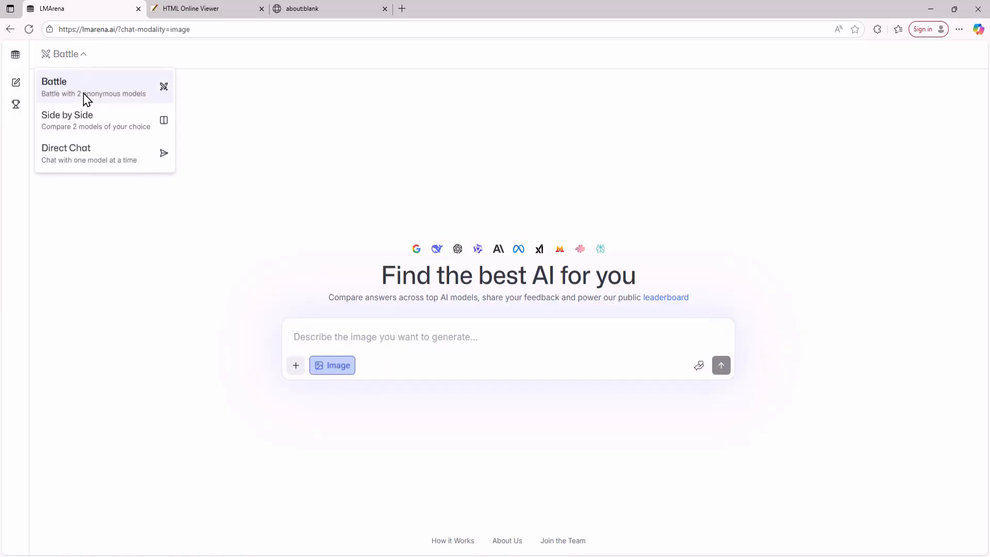
{"action": "left_click", "coordinate": [66, 153]}
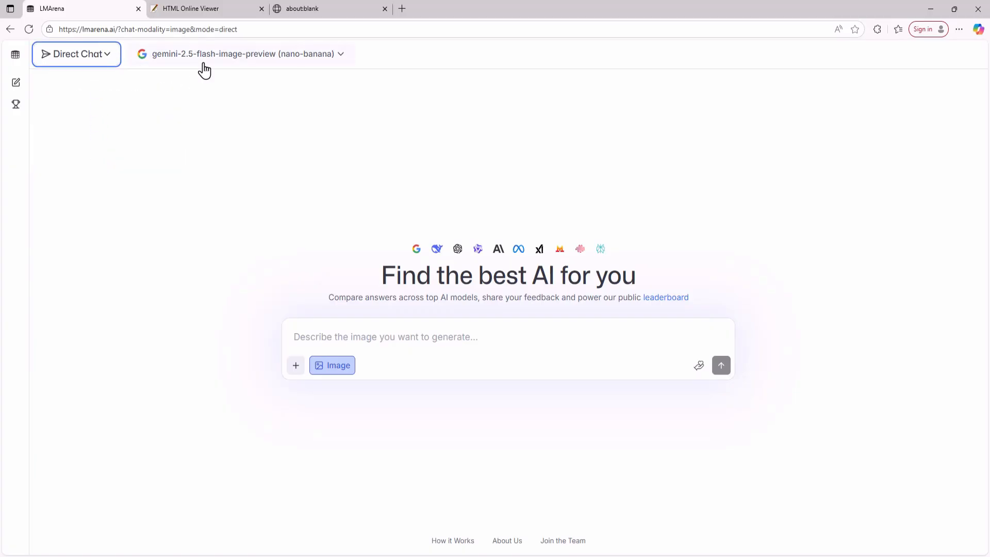
{"action": "left_click", "coordinate": [242, 54]}
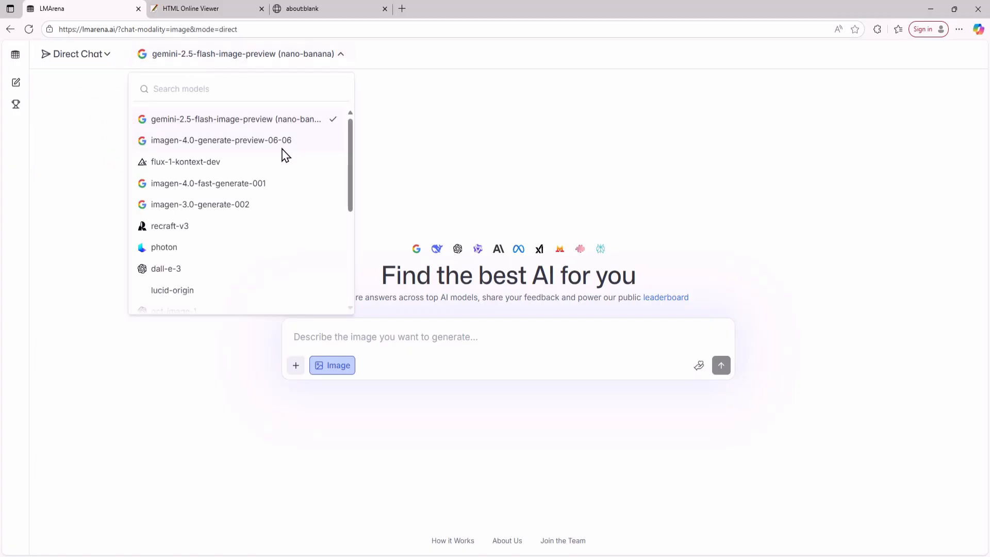
{"action": "scroll", "scroll_direction": "down", "scroll_amount": 3}
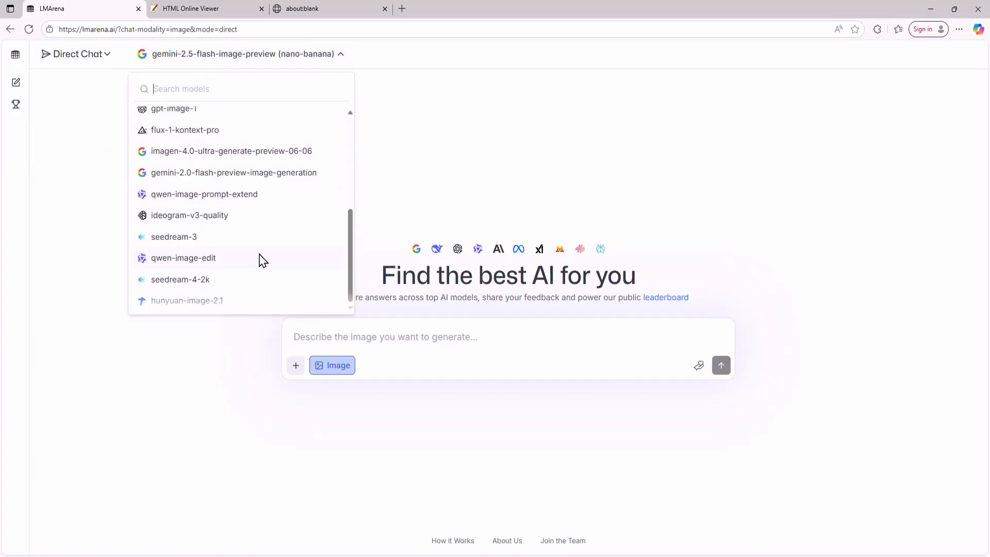
{"action": "mouse_move", "coordinate": [202, 176]}
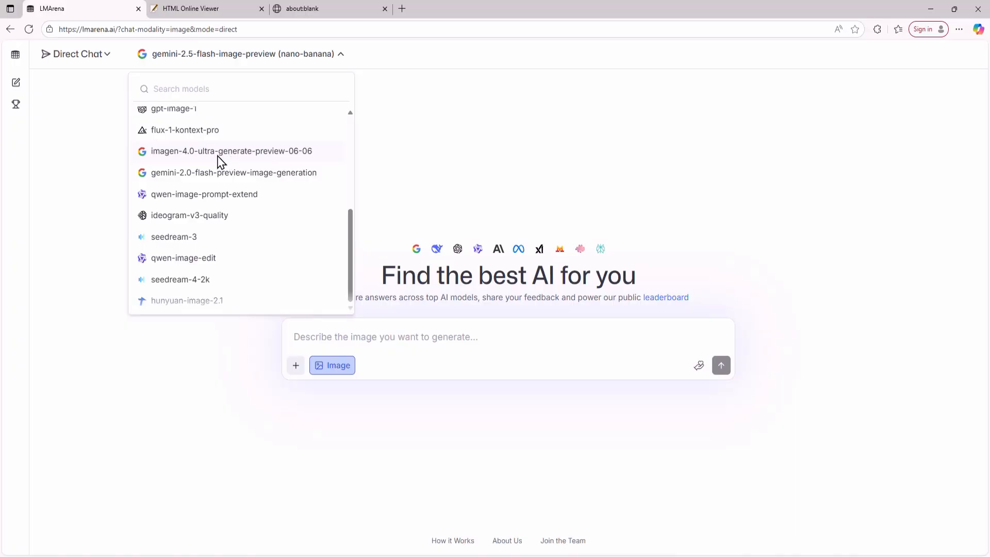
{"action": "left_click", "coordinate": [232, 151]}
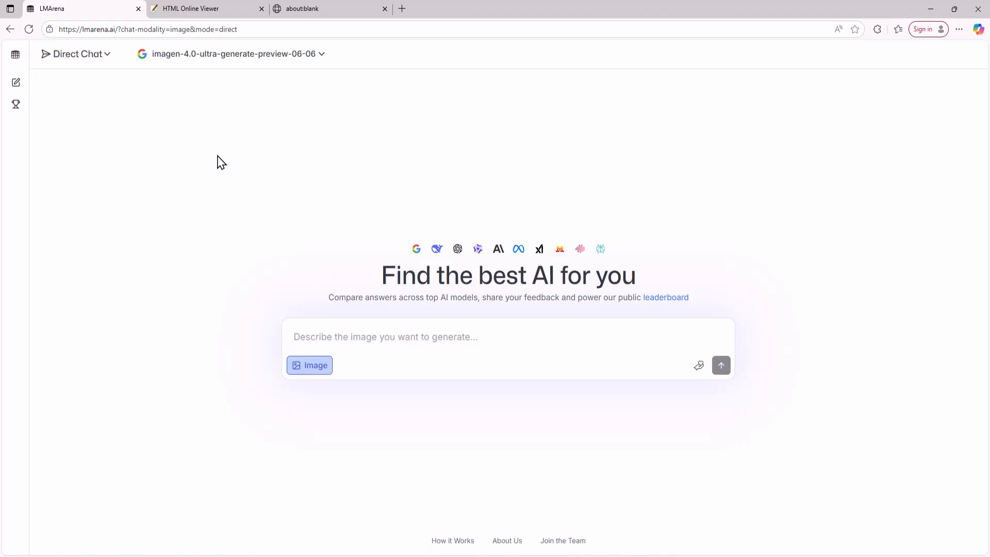
Send the 'image of a dog' prompt to generate a golden retriever picture
{"action": "left_click", "coordinate": [721, 365]}
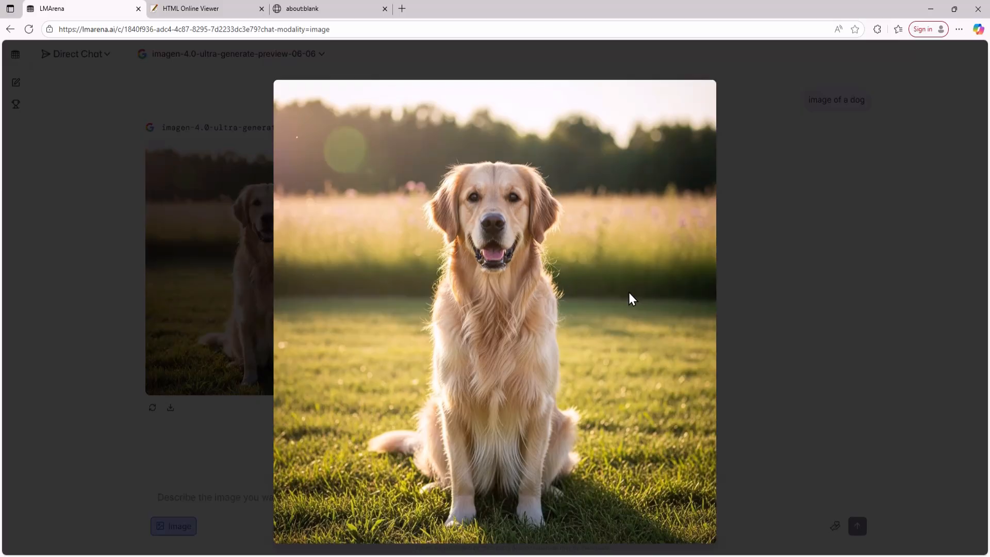
{"action": "mouse_move", "coordinate": [615, 529]}
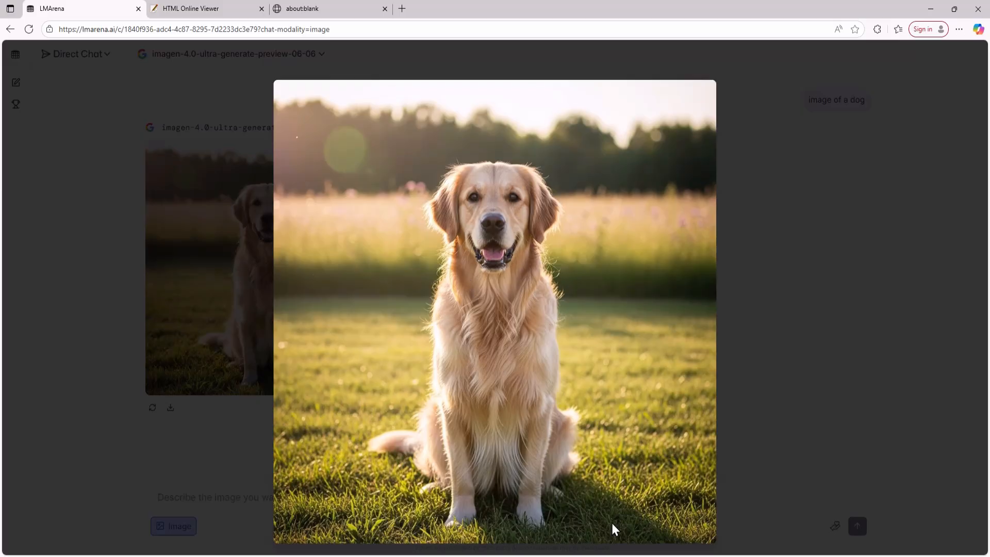
{"action": "mouse_move", "coordinate": [675, 456]}
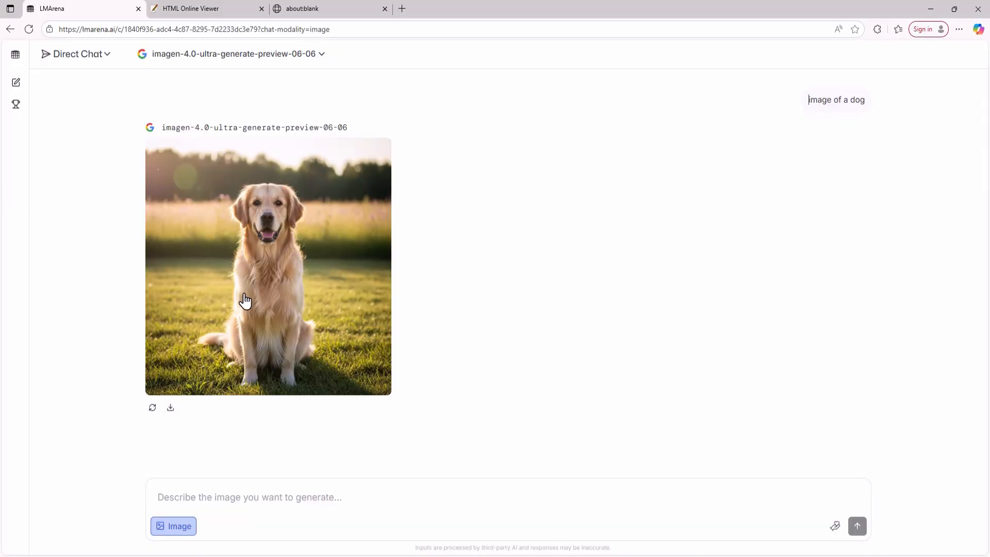
With nano-banana, attach the dog picture, send 'add another dog', and enlarge the two-dog result
{"action": "left_click", "coordinate": [231, 53]}
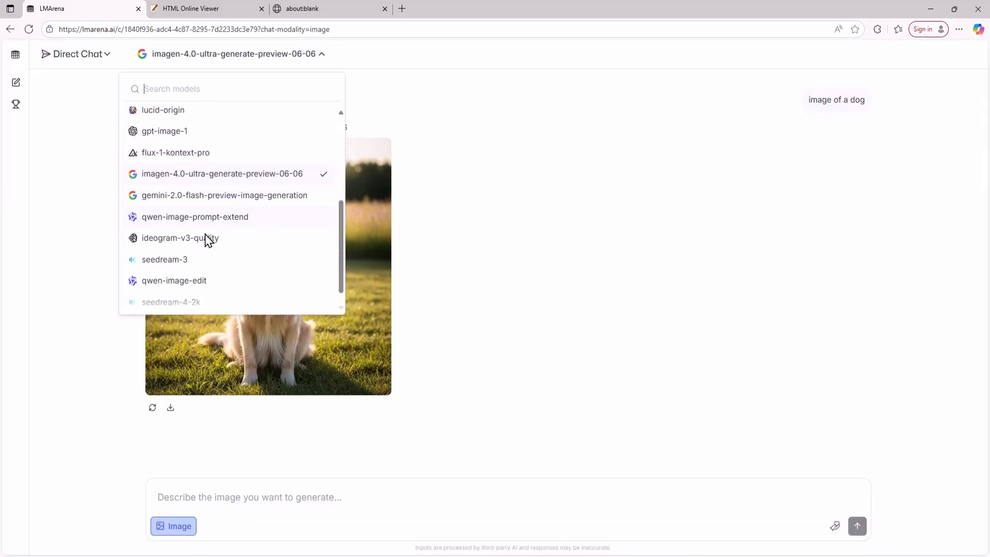
{"action": "scroll", "scroll_direction": "down", "scroll_amount": 3}
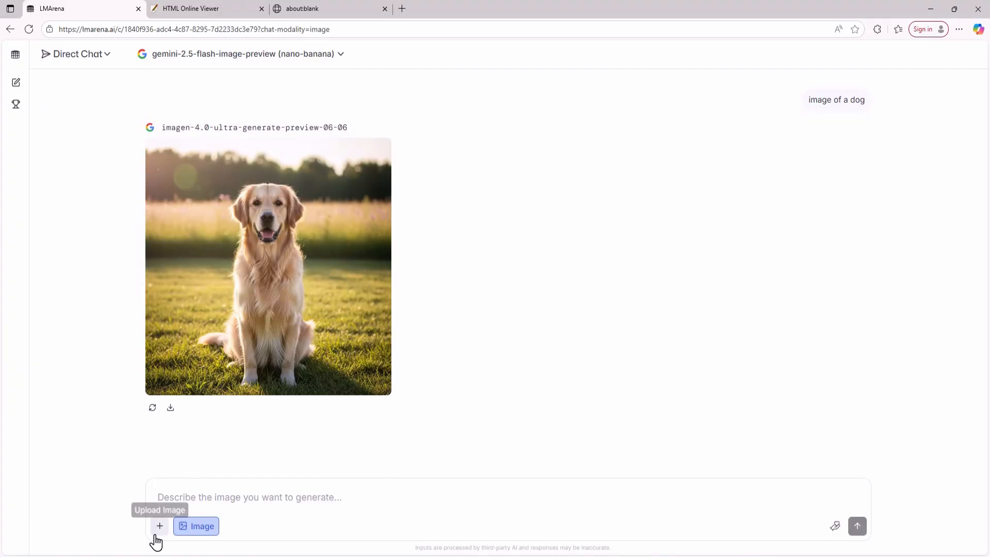
{"action": "left_click", "coordinate": [159, 525]}
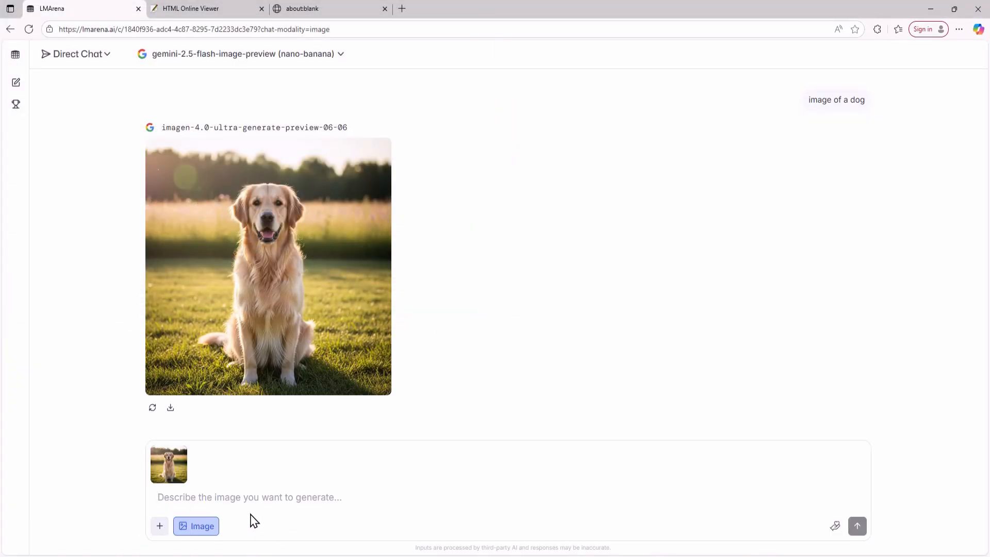
{"action": "type", "text": "add another dog"}
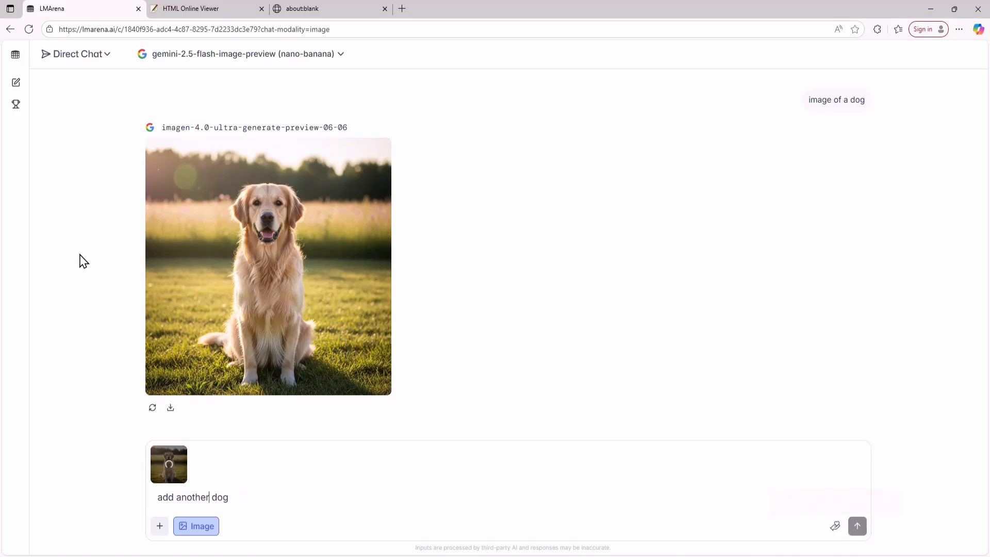
{"action": "mouse_move", "coordinate": [648, 434]}
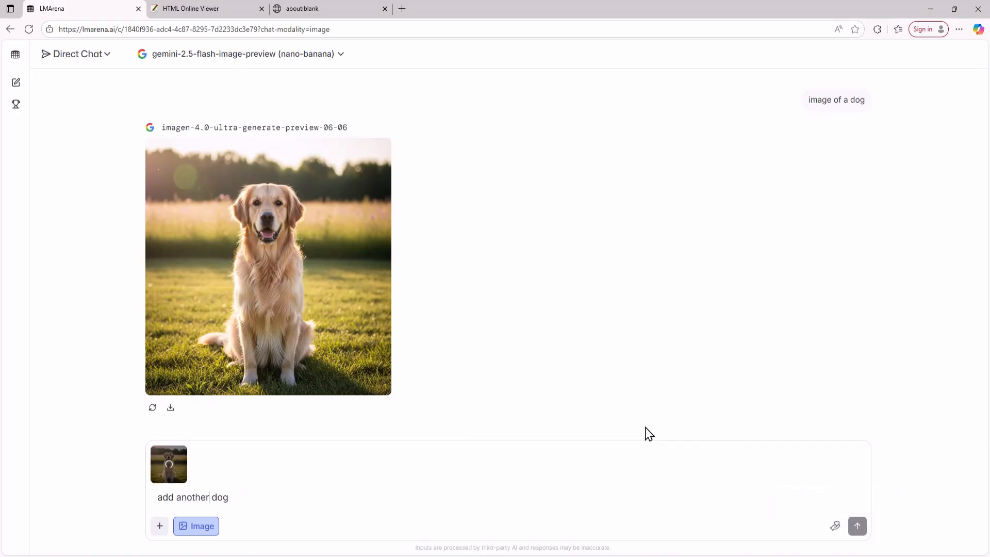
{"action": "left_click", "coordinate": [857, 525]}
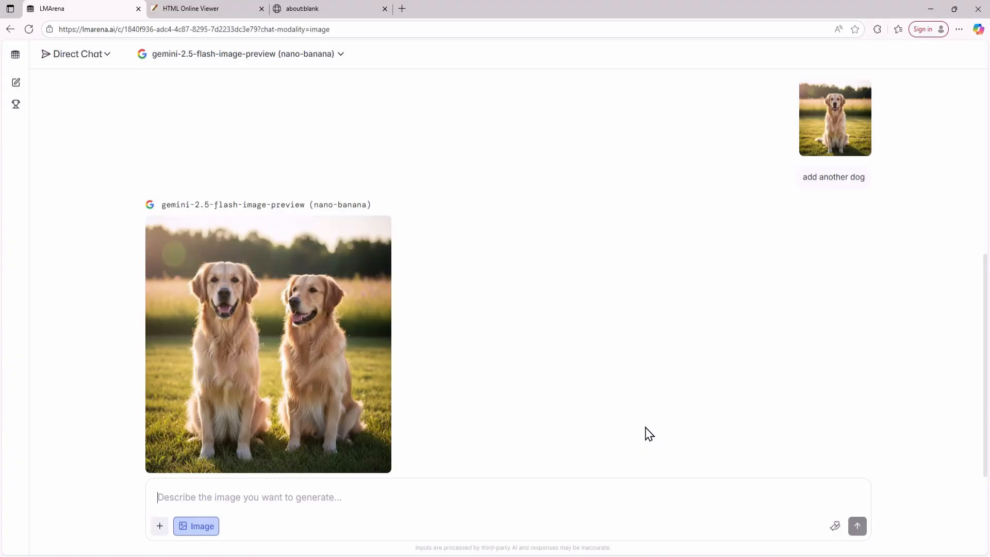
{"action": "left_click", "coordinate": [268, 344]}
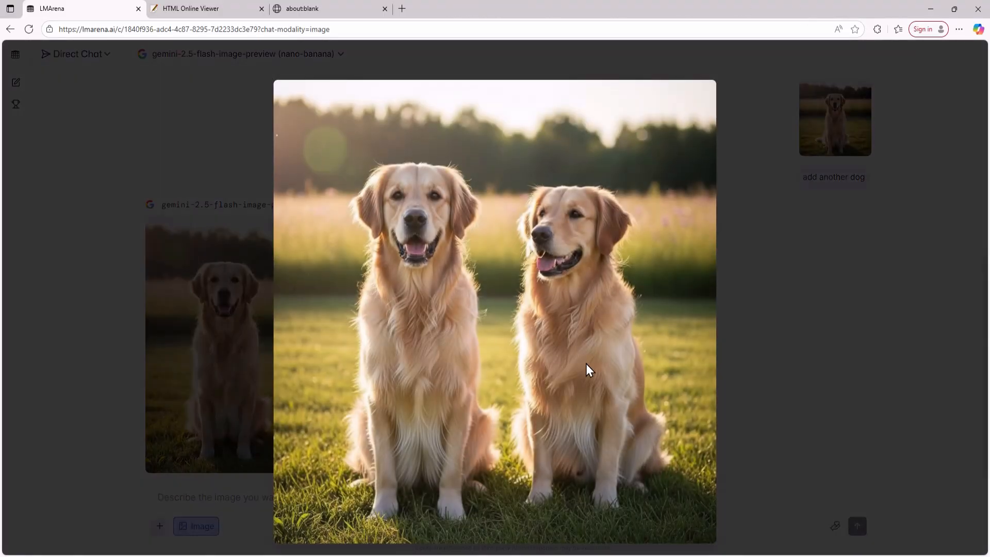
{"action": "mouse_move", "coordinate": [499, 339]}
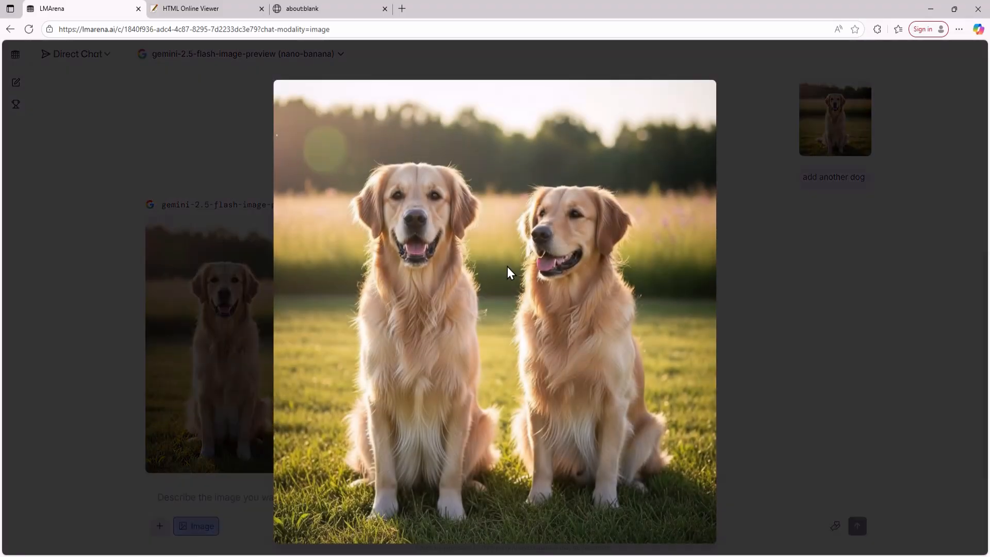
{"action": "mouse_move", "coordinate": [553, 254]}
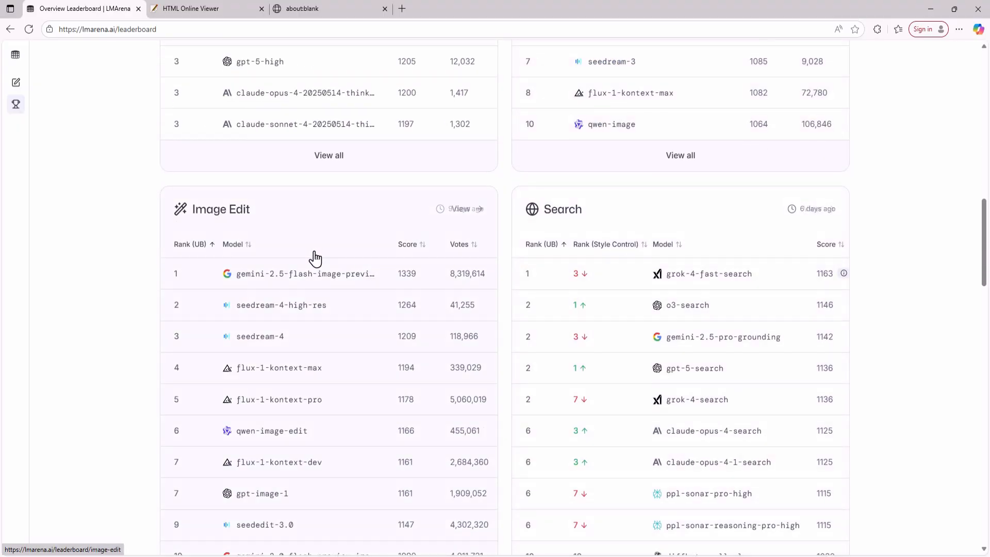
View the full Image-to-Video leaderboard, then follow its Discord server link
{"action": "scroll", "scroll_direction": "down", "scroll_amount": 3}
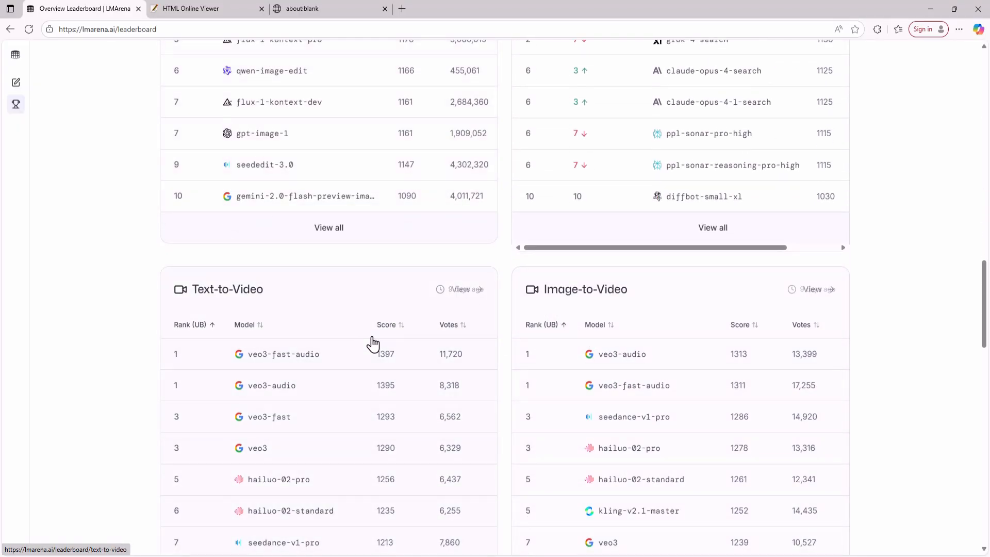
{"action": "scroll", "scroll_direction": "down", "scroll_amount": 3}
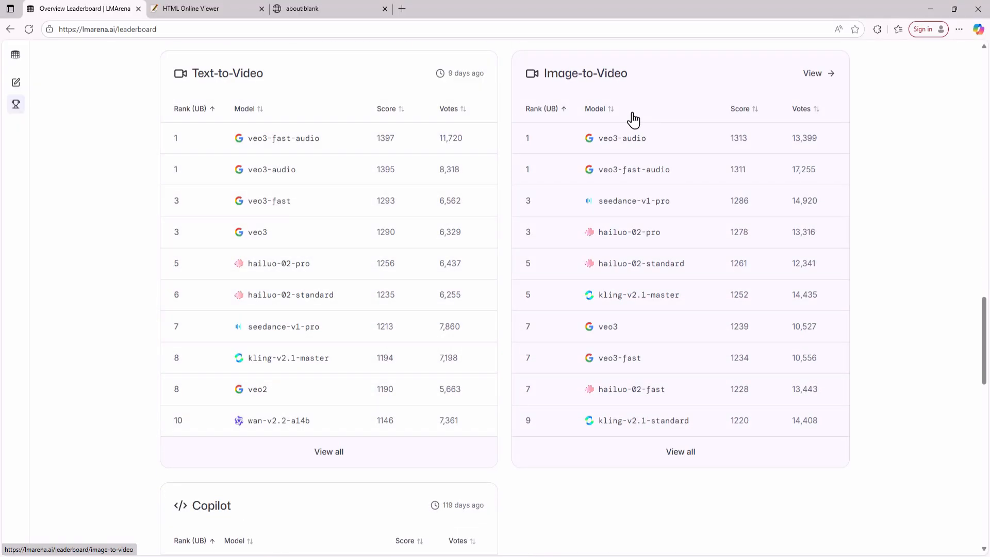
{"action": "left_click", "coordinate": [817, 73]}
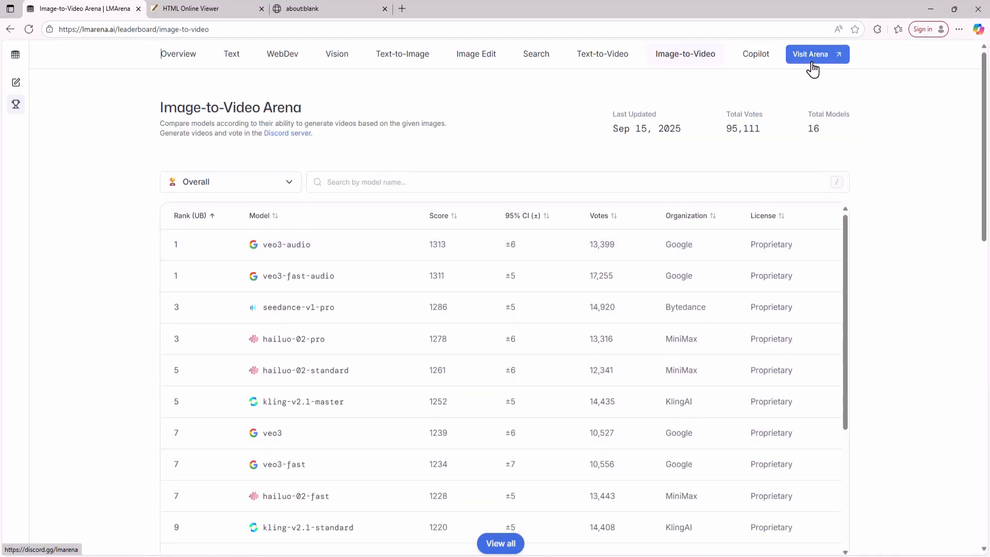
{"action": "left_click", "coordinate": [287, 133]}
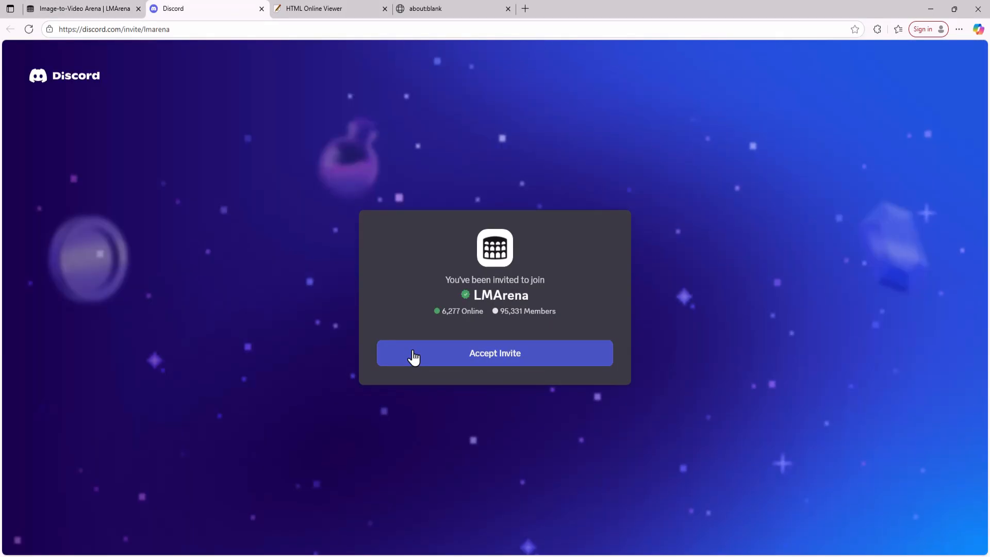
Accept the LMArena Discord server invite, which fails with 'Unable to accept invite'
{"action": "left_click", "coordinate": [495, 353]}
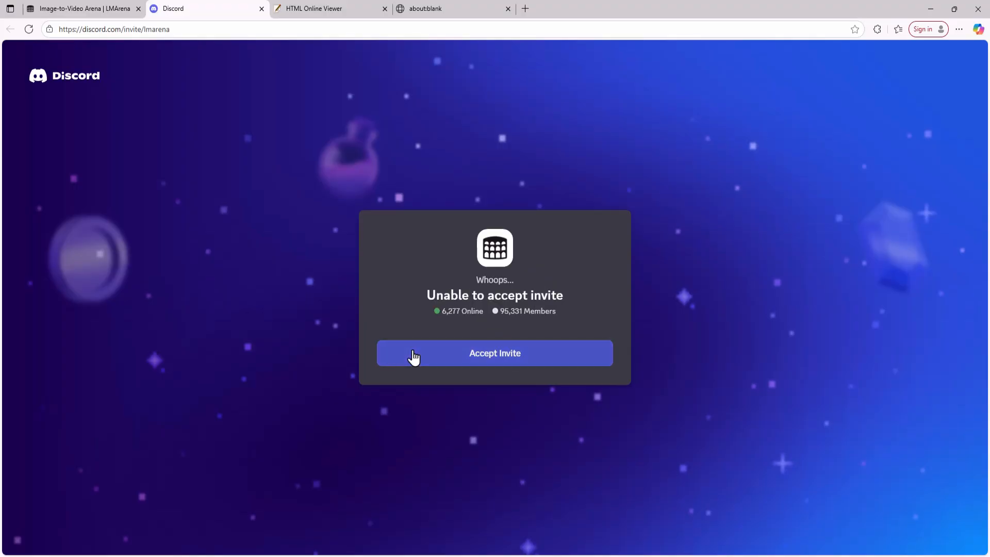